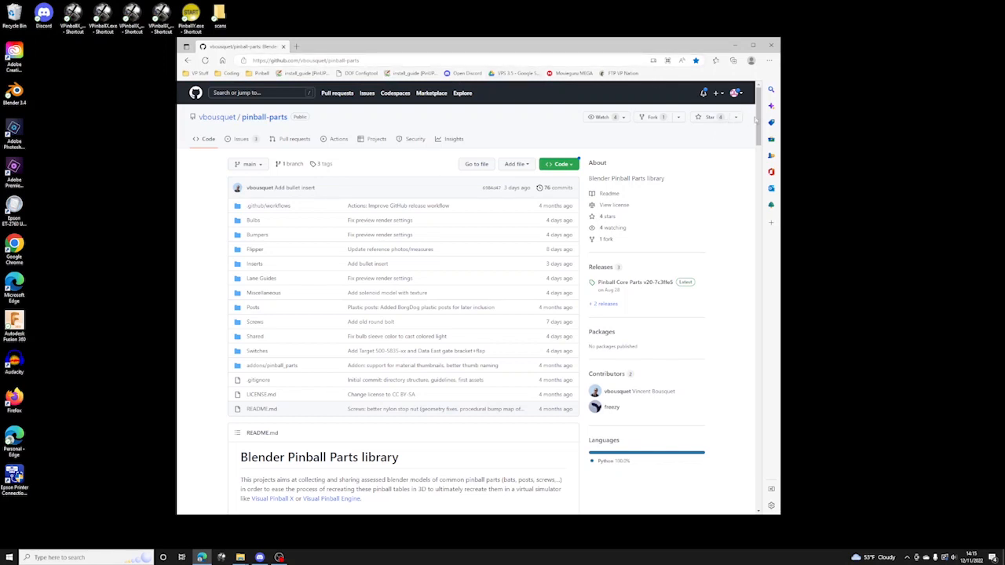
mouse_move(329, 109)
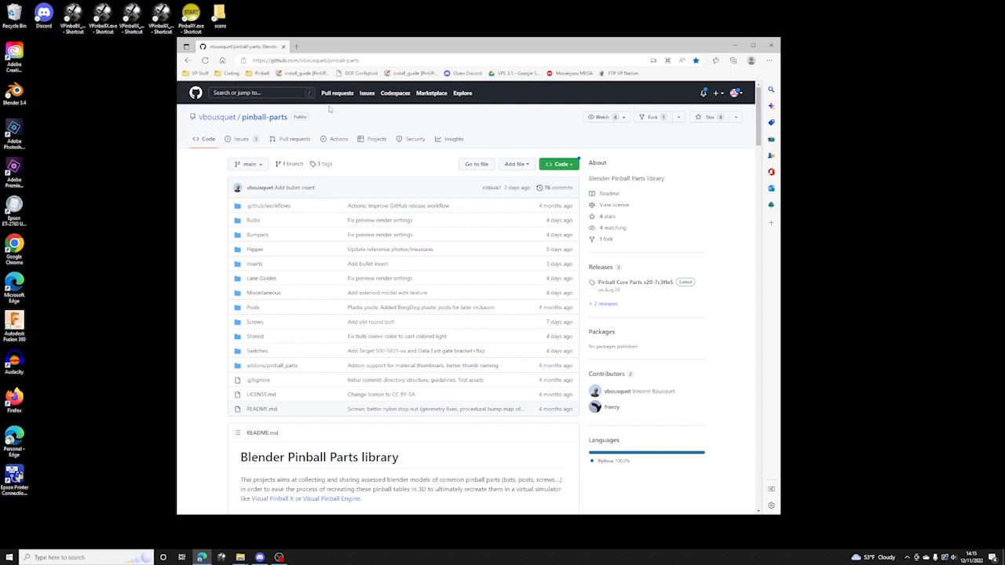
- Scroll the README past the pinball part category photos down to the Helper add-on section
left_click(306, 60)
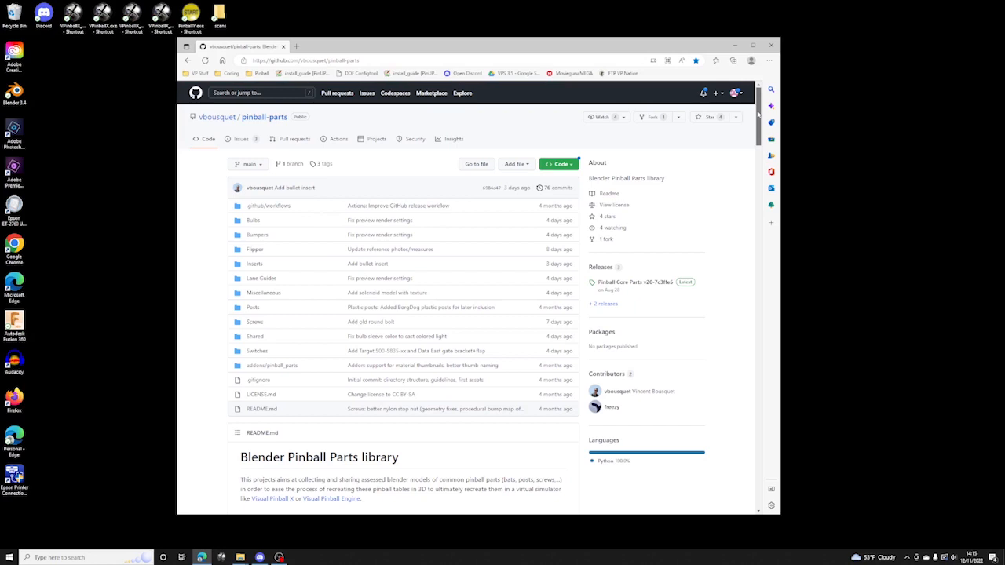
scroll("down", 3)
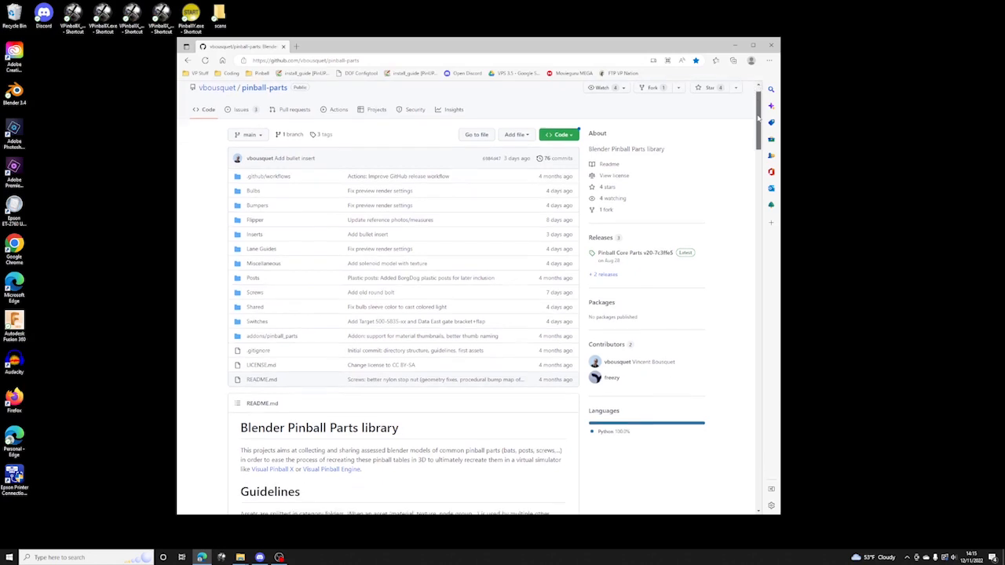
scroll("down", 3)
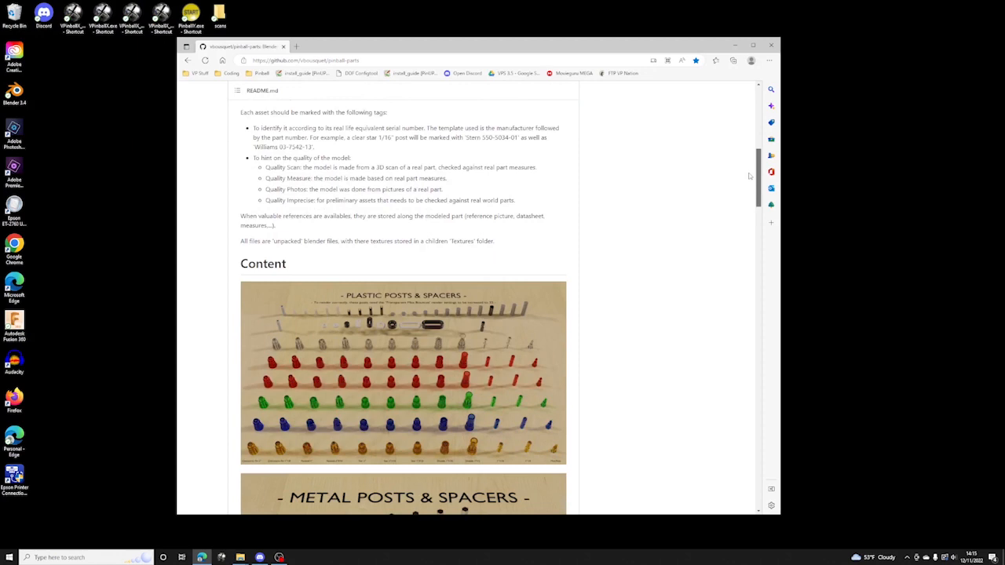
scroll("down", 3)
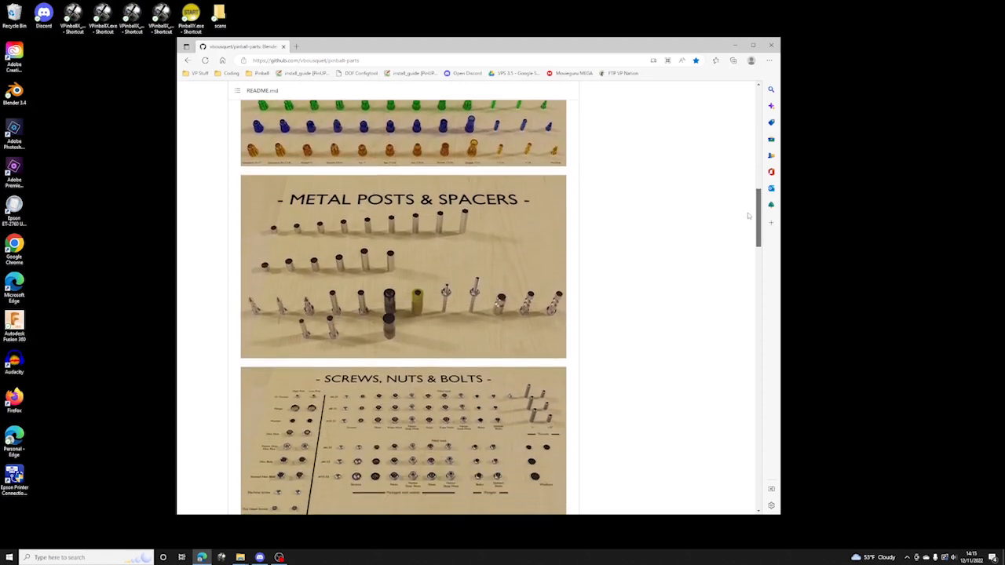
scroll("down", 3)
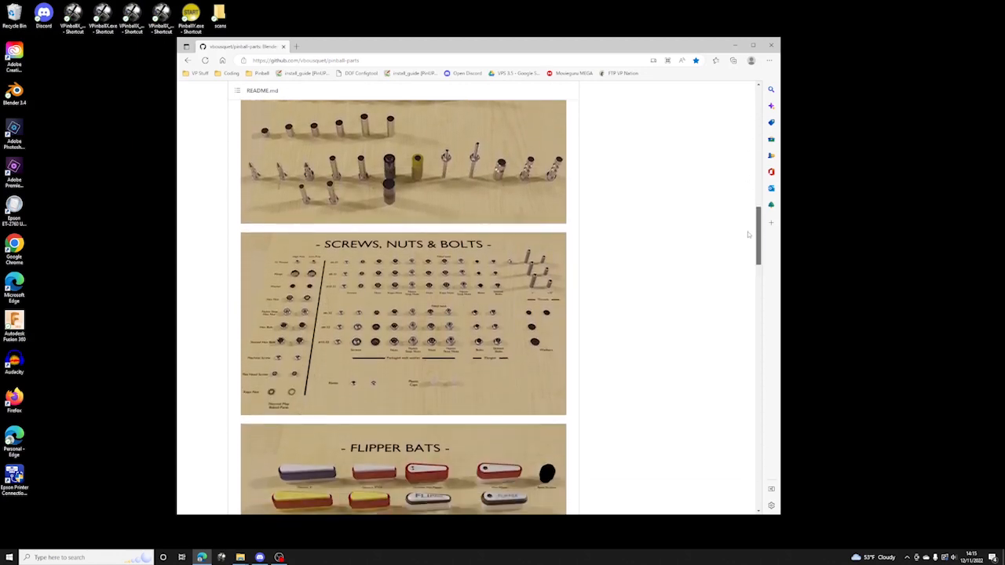
scroll("down", 3)
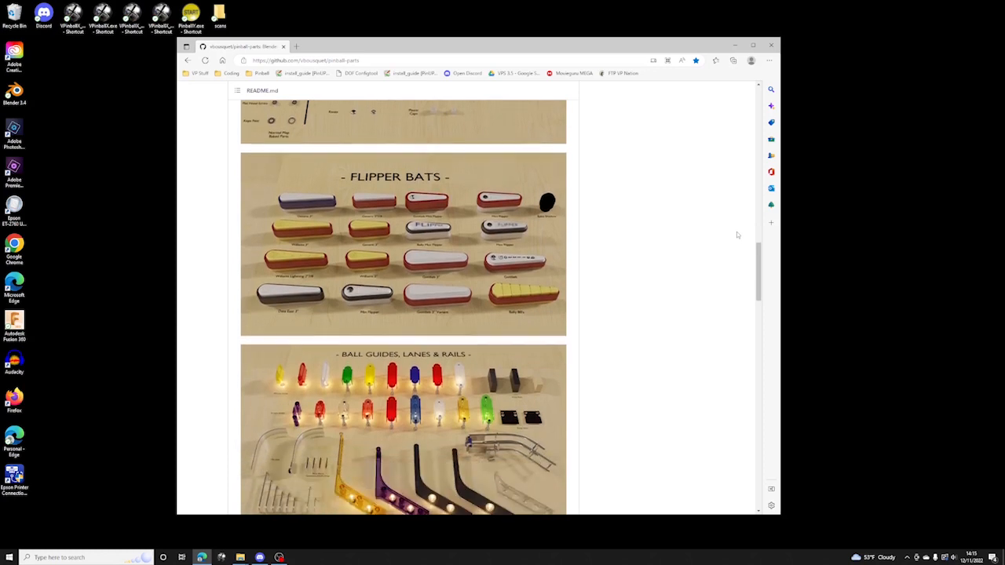
scroll("down", 3)
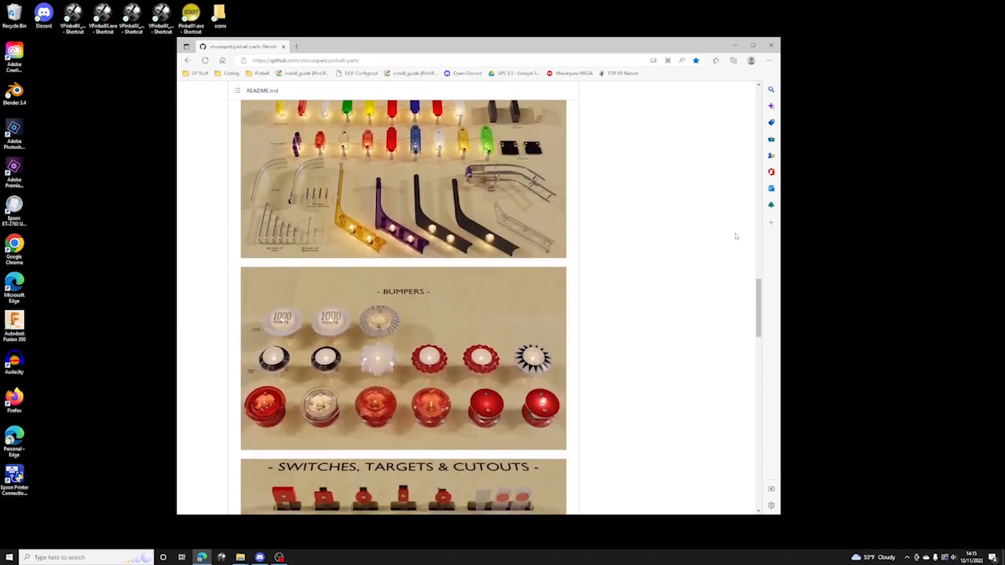
scroll("down", 3)
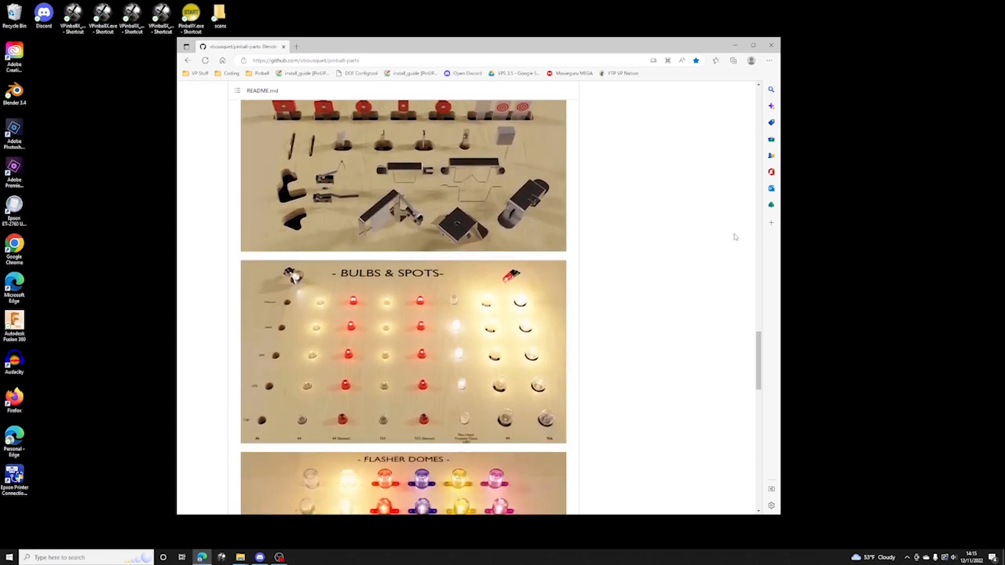
scroll("down", 3)
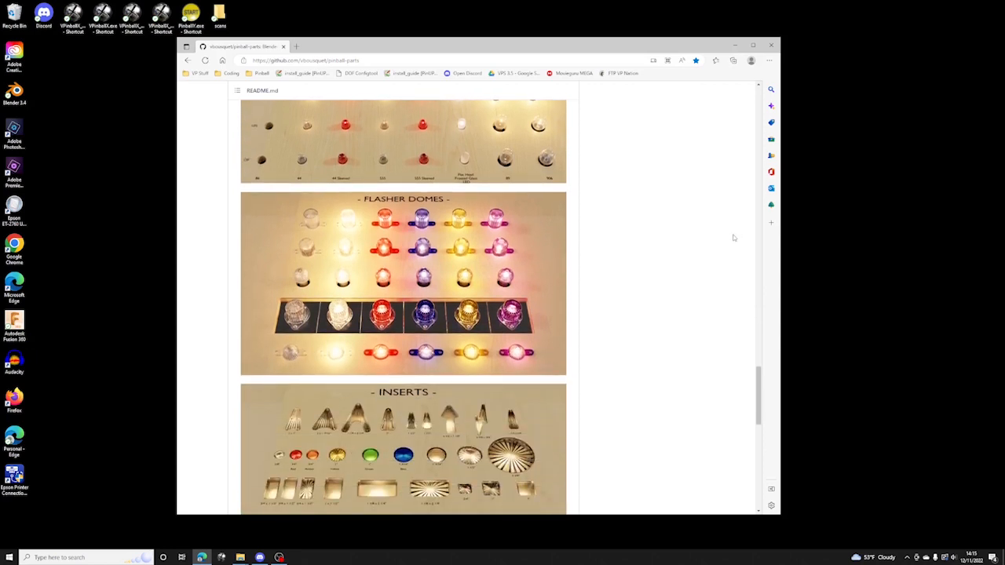
scroll("down", 3)
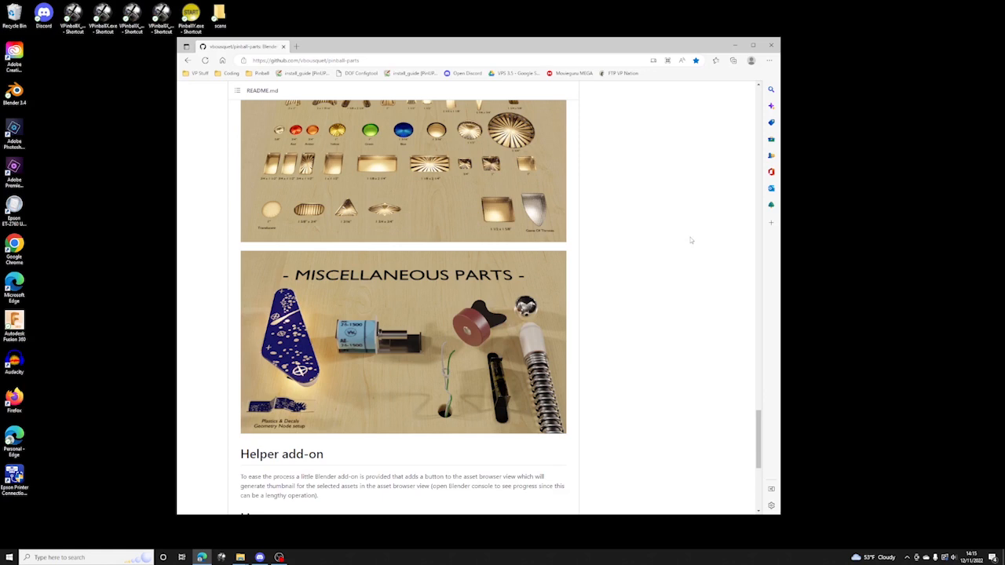
mouse_move(669, 258)
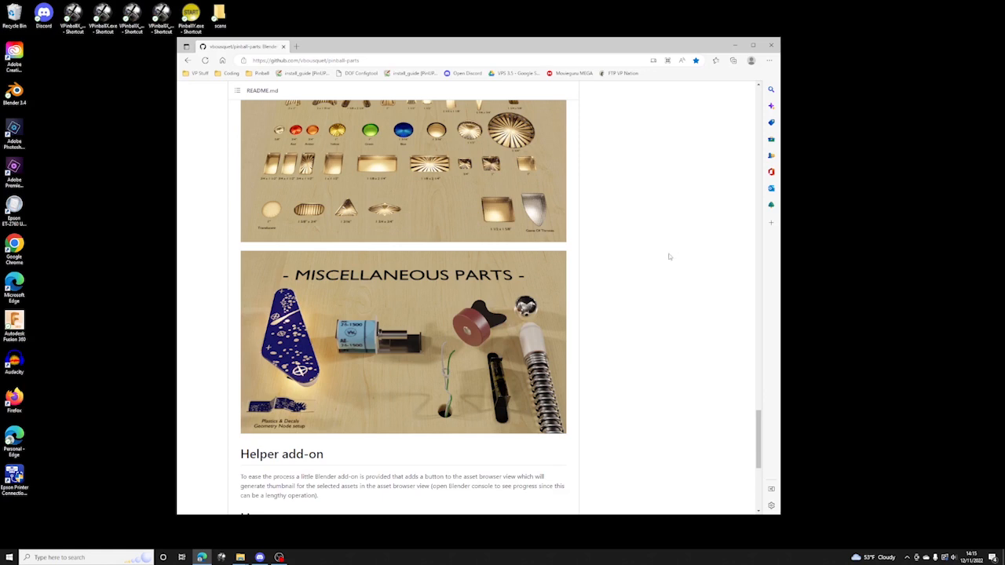
scroll("down", 3)
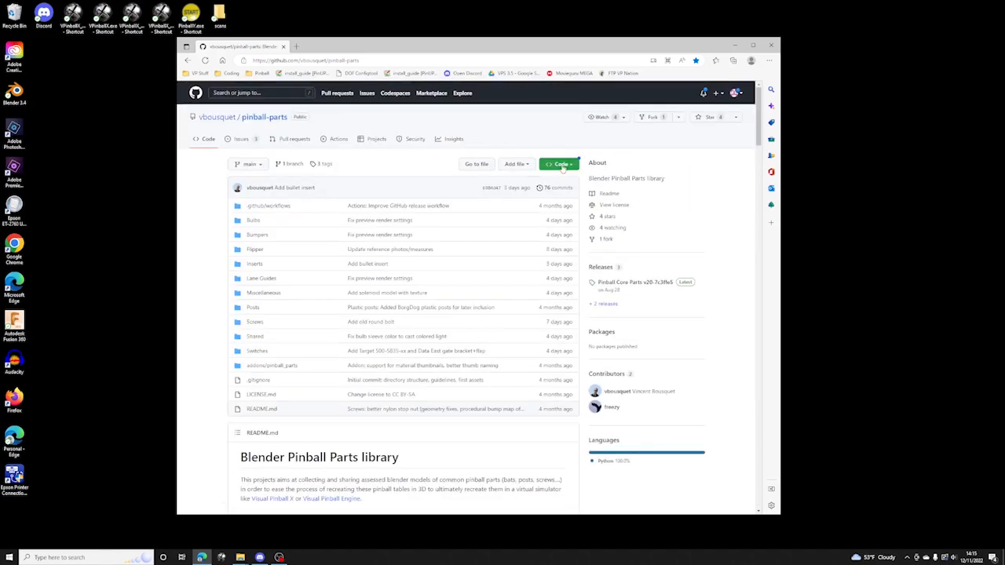
mouse_move(566, 185)
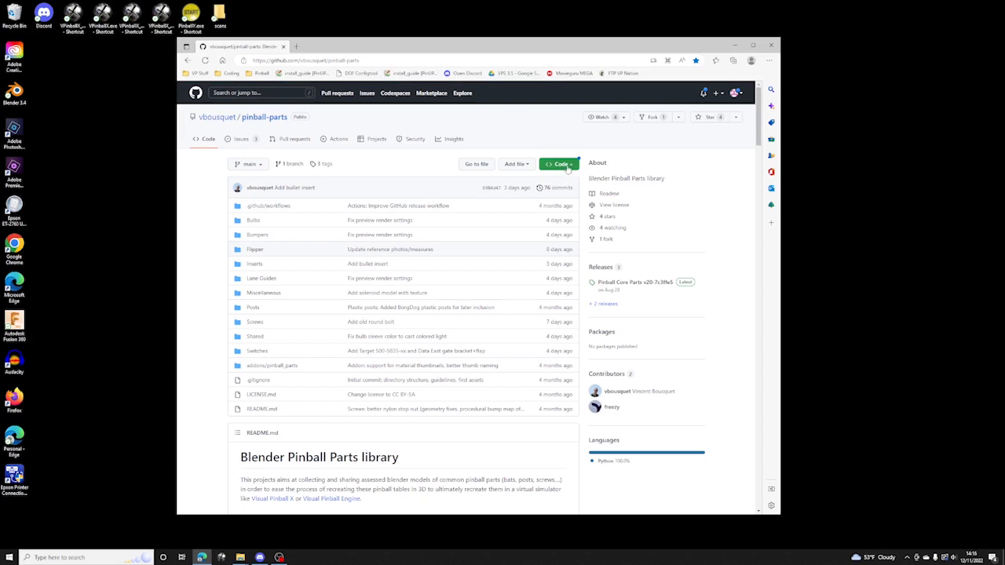
- Download the pinball-parts repository code as a ZIP archive
left_click(559, 165)
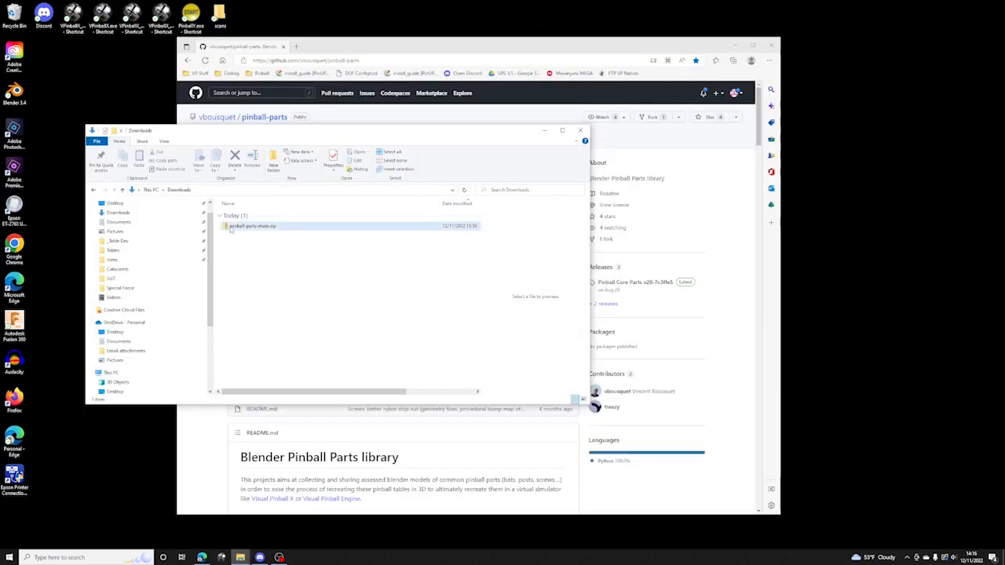
- Open the downloaded pinball-parts-main.zip from the Downloads folder
double_click(251, 226)
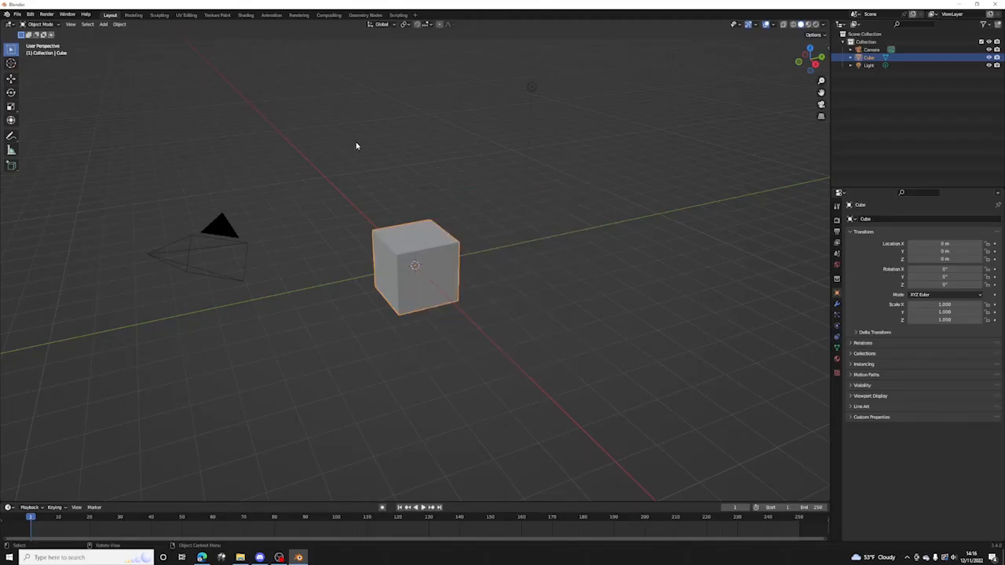
- Open Preferences at File Paths and start adding a new Asset Libraries folder
left_click(30, 14)
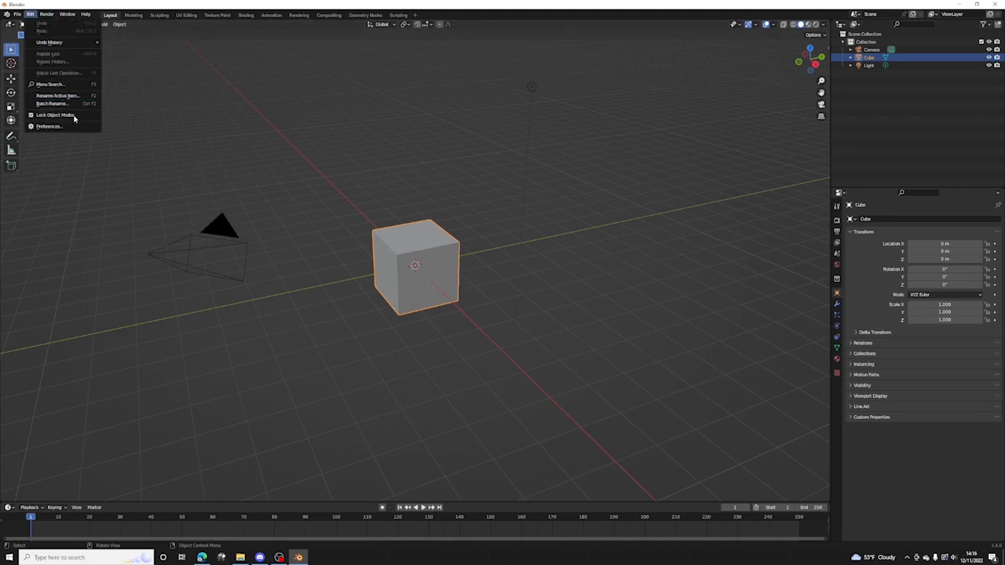
left_click(47, 126)
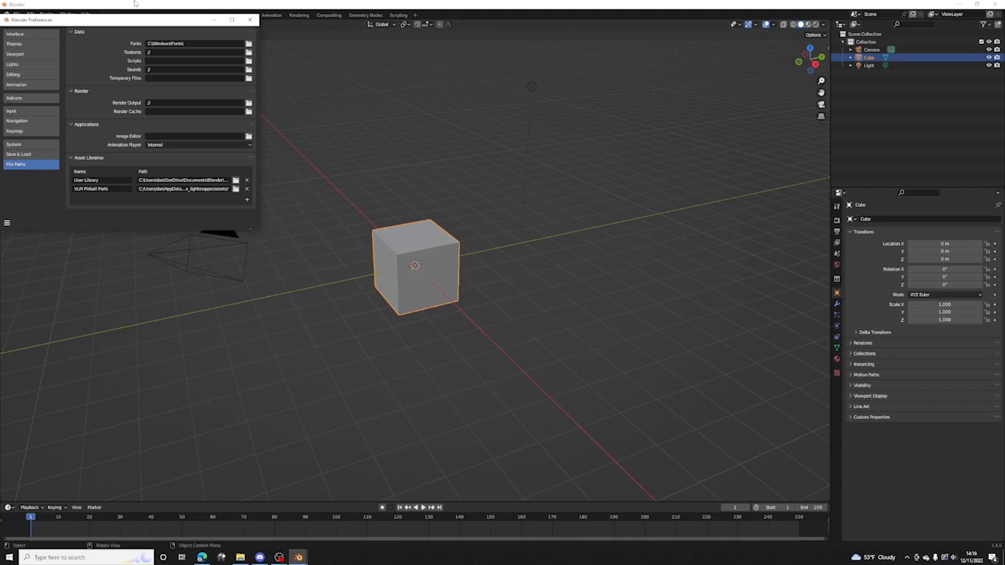
left_click_drag(157, 19, 275, 104)
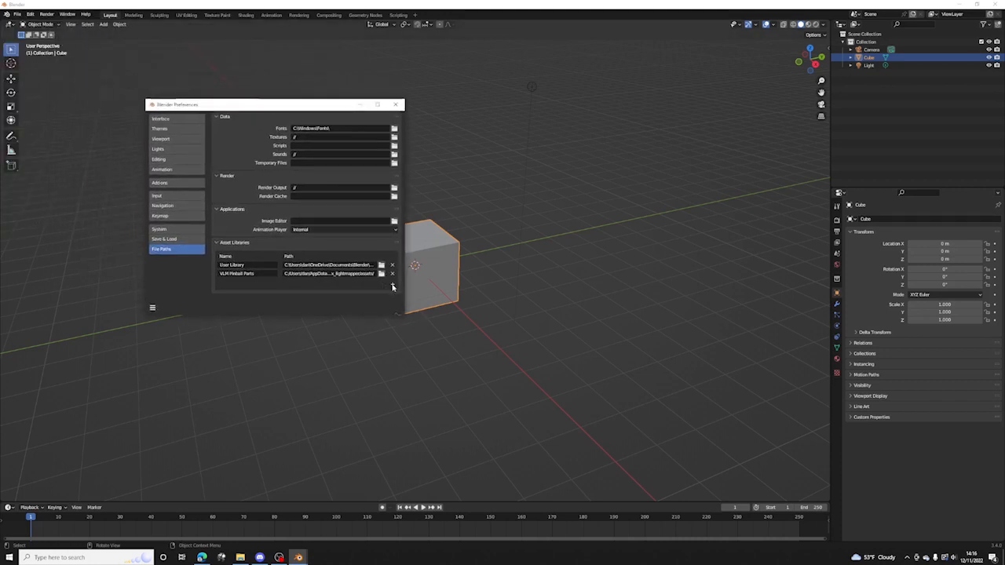
left_click(393, 284)
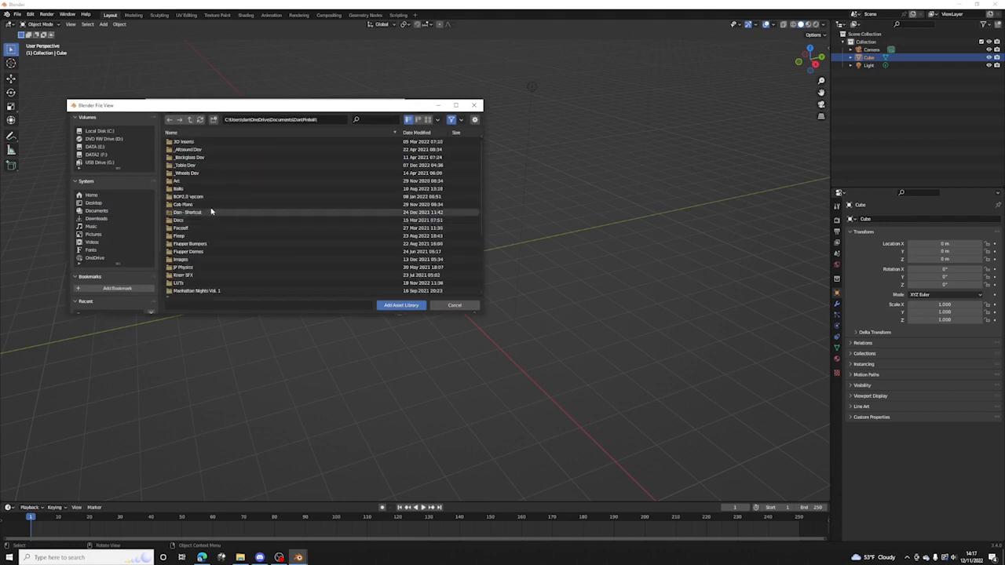
- Add the pinball parts folder as a new asset library and close Preferences
scroll("down", 3)
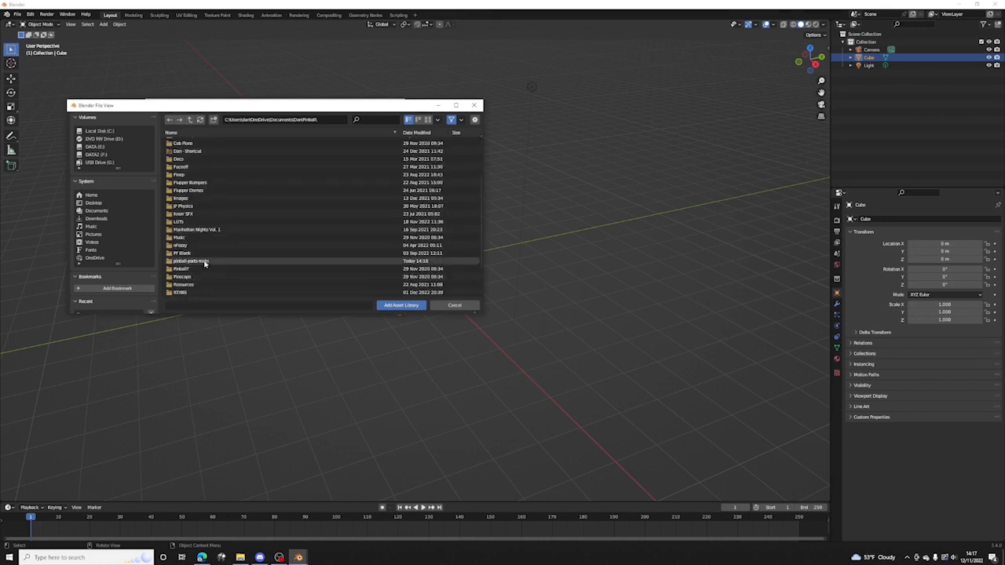
double_click(192, 261)
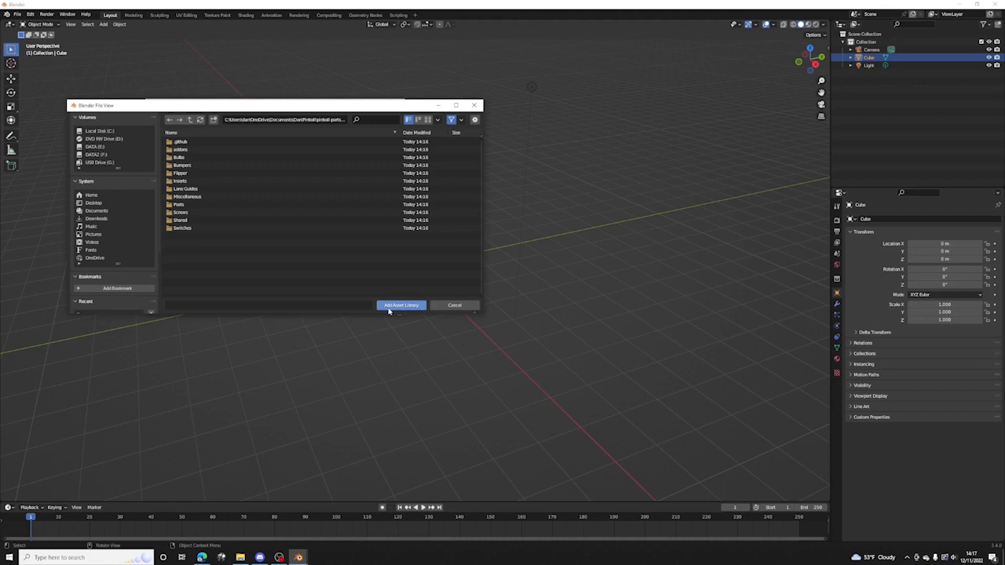
left_click(400, 305)
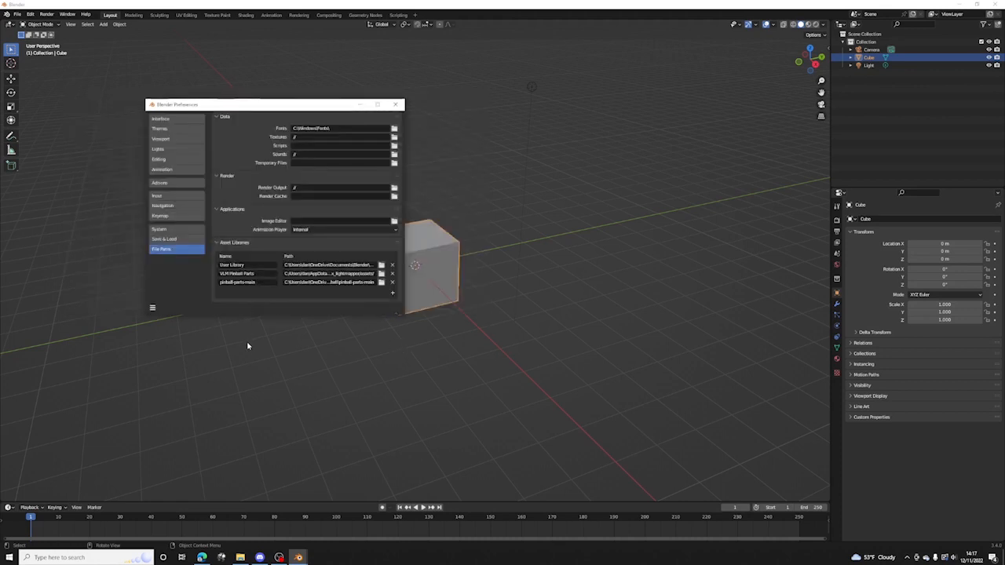
left_click(396, 103)
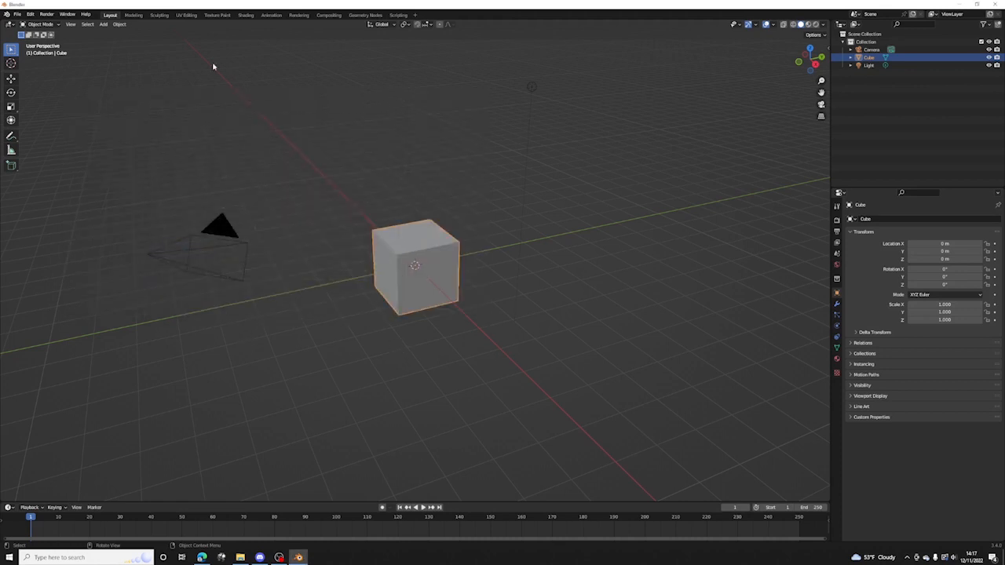
- Split the viewport into two side-by-side areas and bring up the left area's editor types
left_click(207, 132)
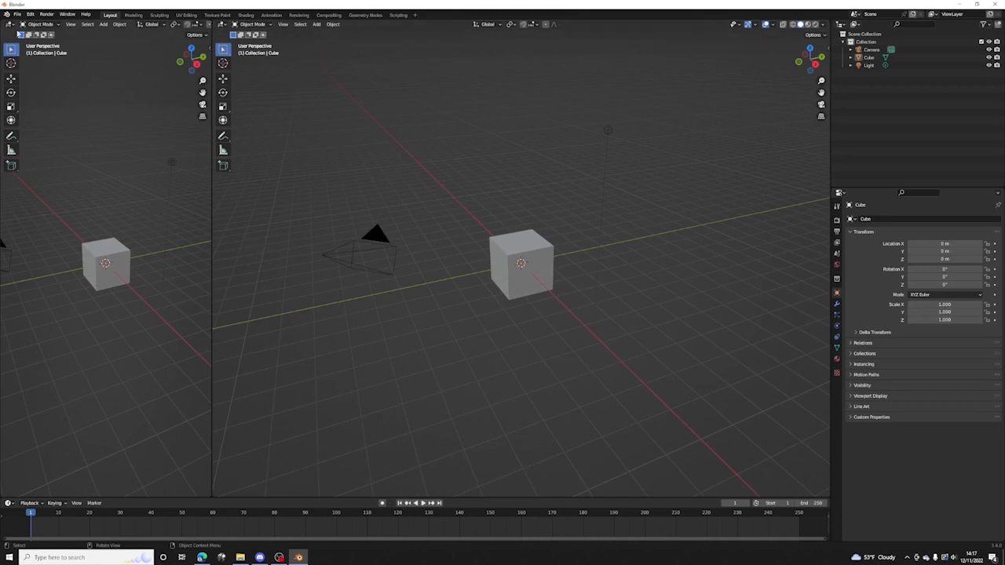
left_click(11, 25)
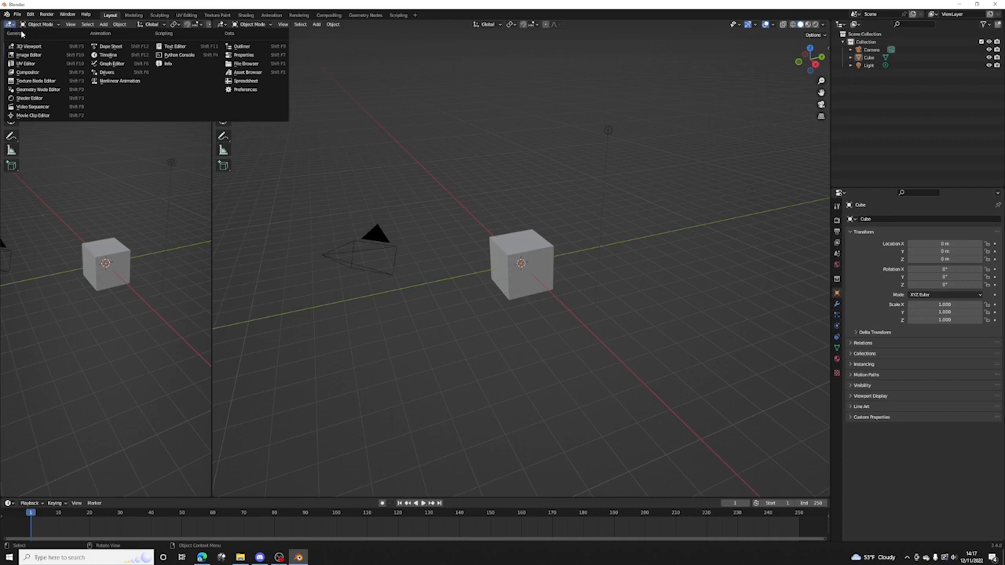
mouse_move(119, 82)
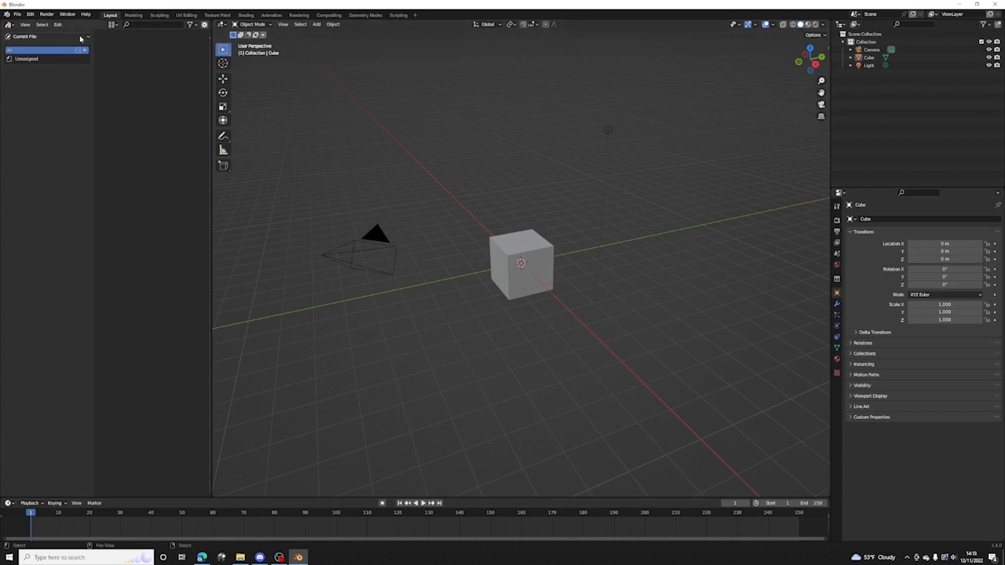
- Show the pinball parts library in the left Asset Browser area
left_click(44, 36)
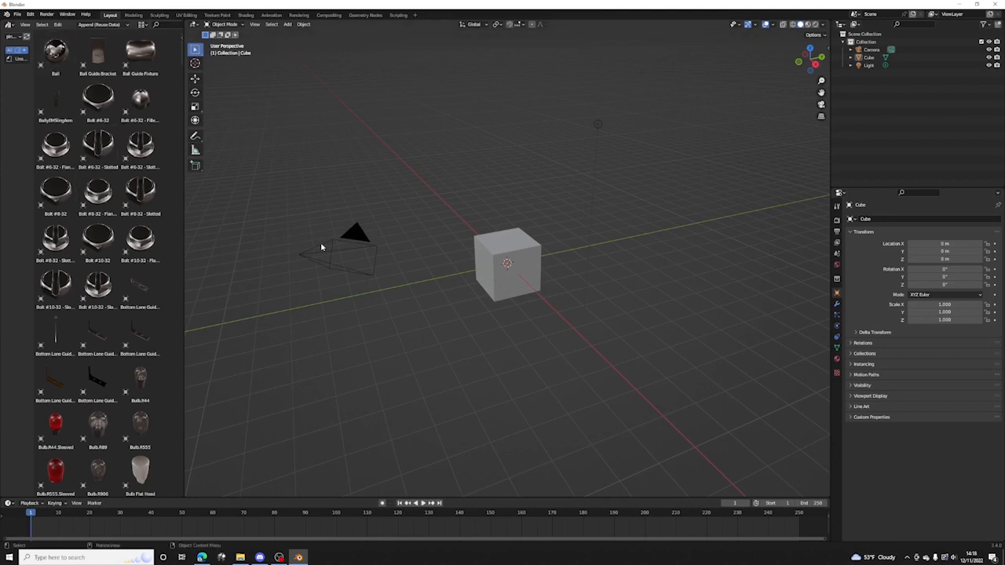
mouse_move(574, 264)
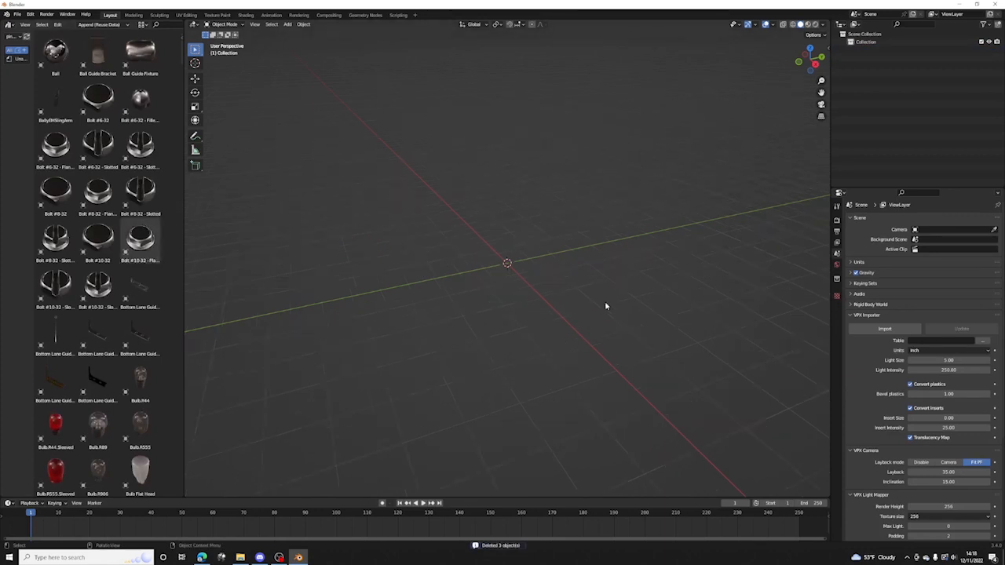
- Scroll the Asset Browser thumbnails down toward the Flasher part
scroll("down", 3)
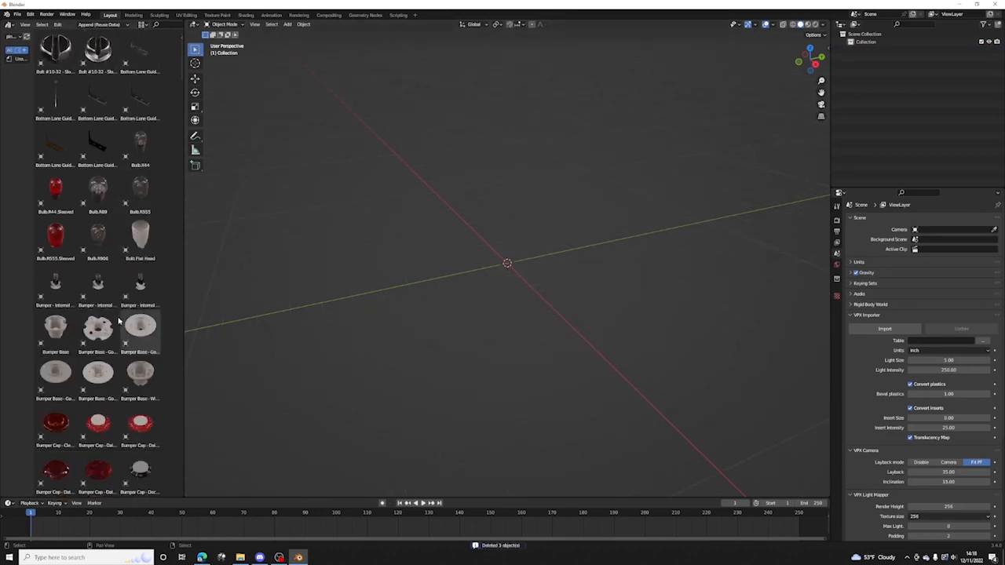
scroll("down", 3)
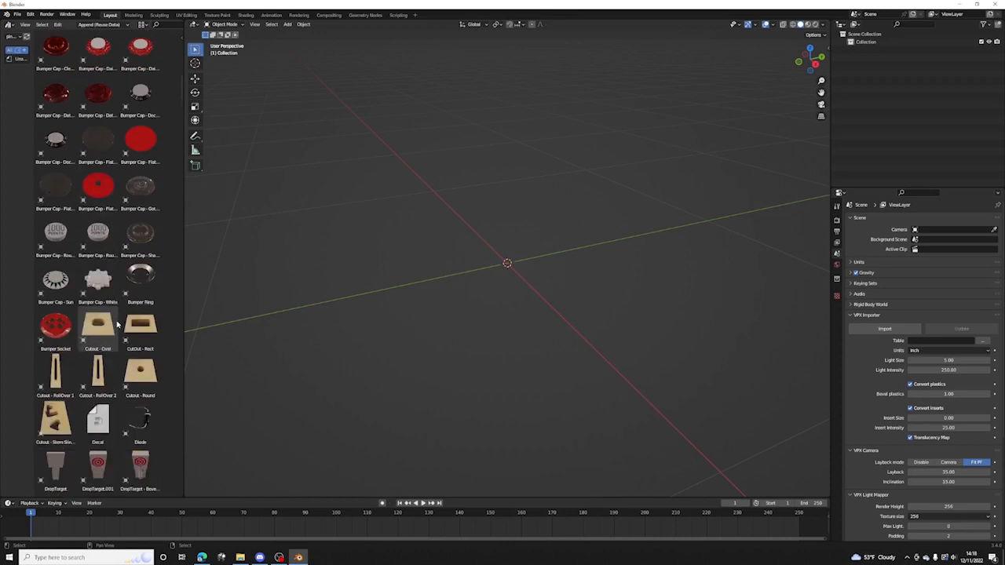
scroll("down", 3)
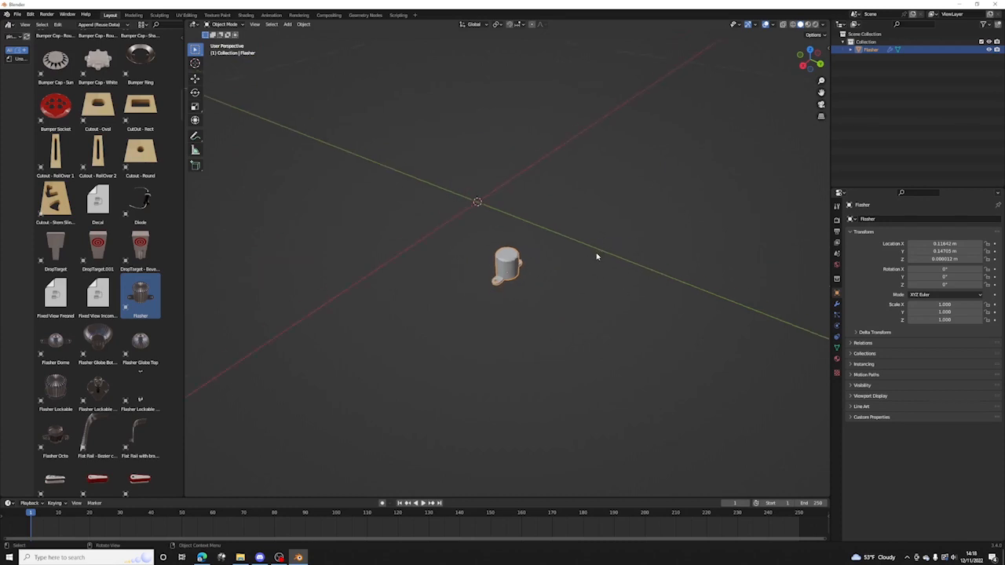
mouse_move(562, 261)
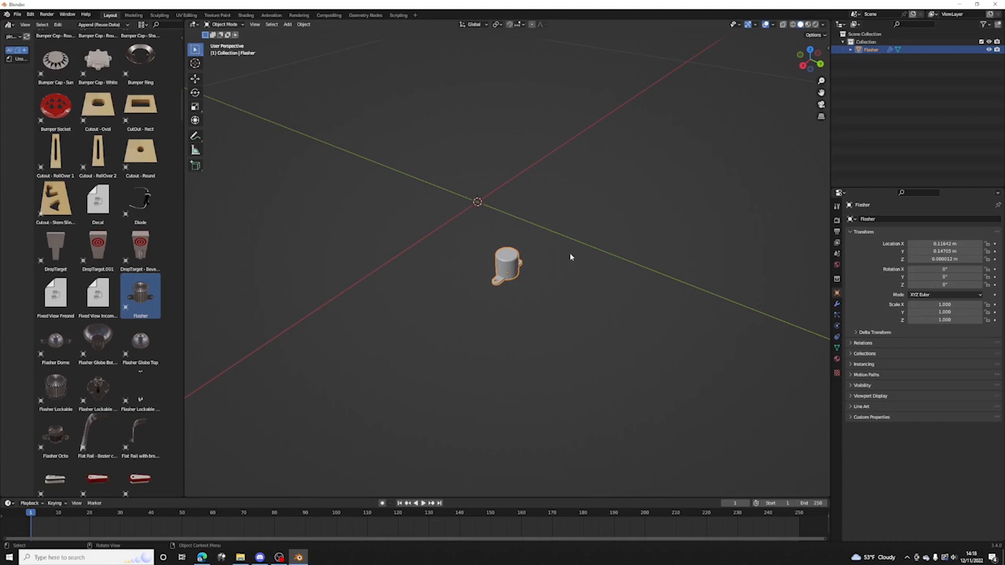
mouse_move(581, 246)
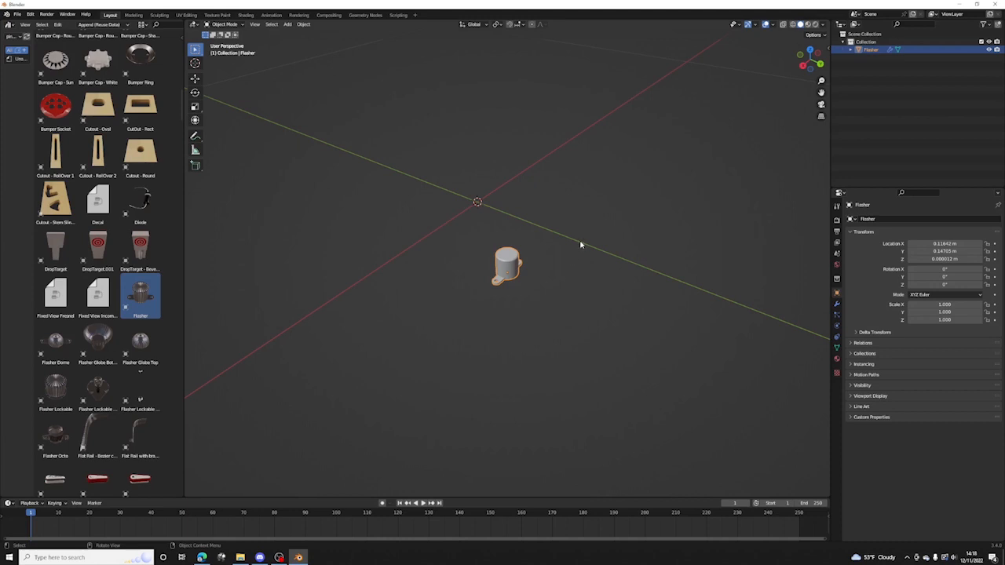
mouse_move(338, 242)
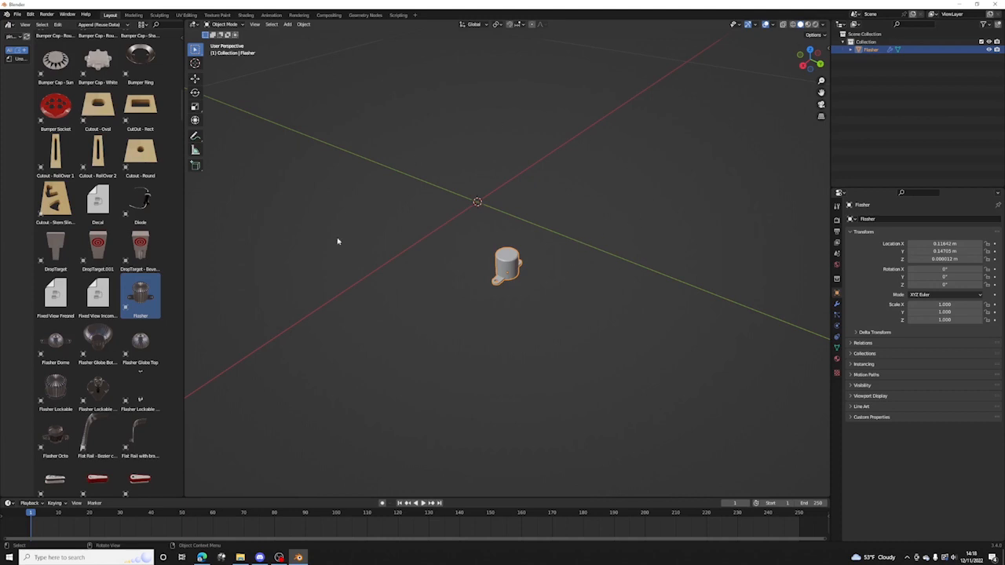